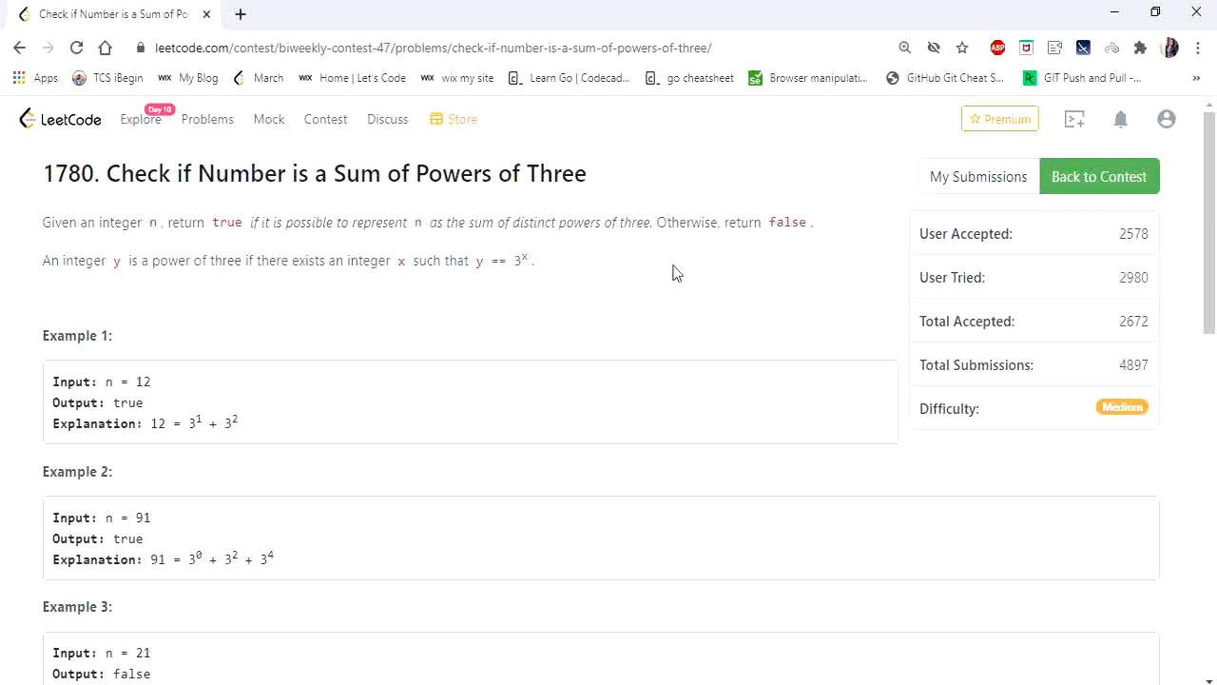
{"action": "mouse_move", "coordinate": [423, 245]}
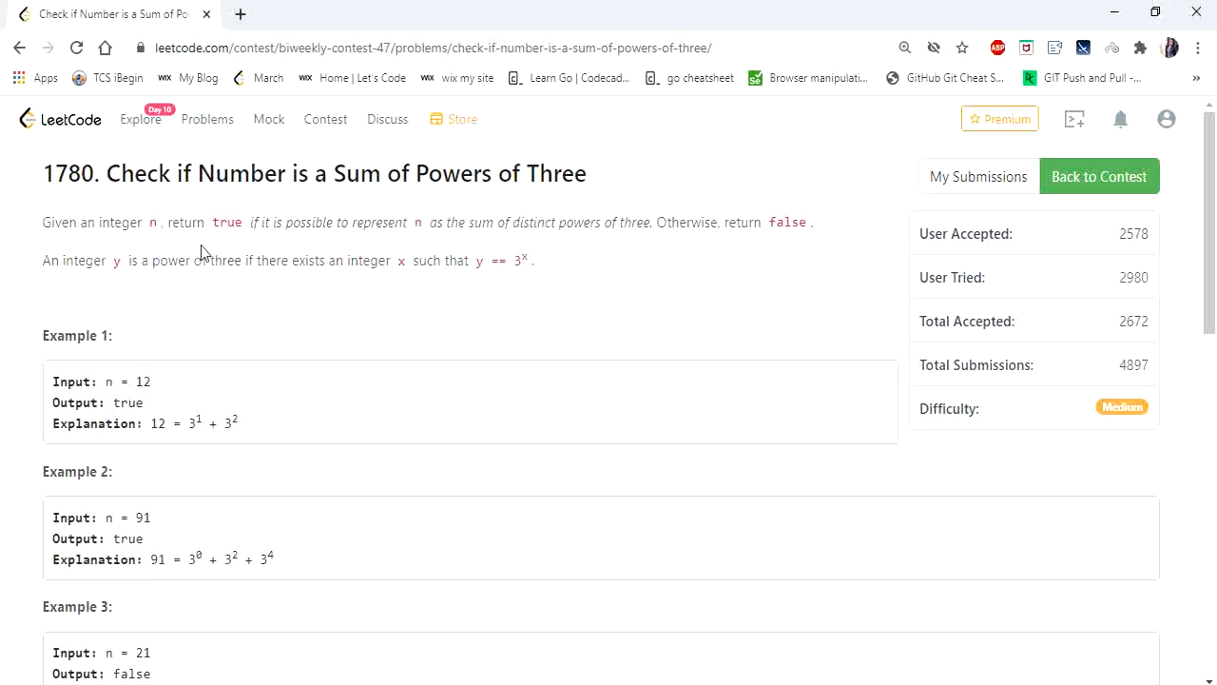
{"action": "mouse_move", "coordinate": [362, 250]}
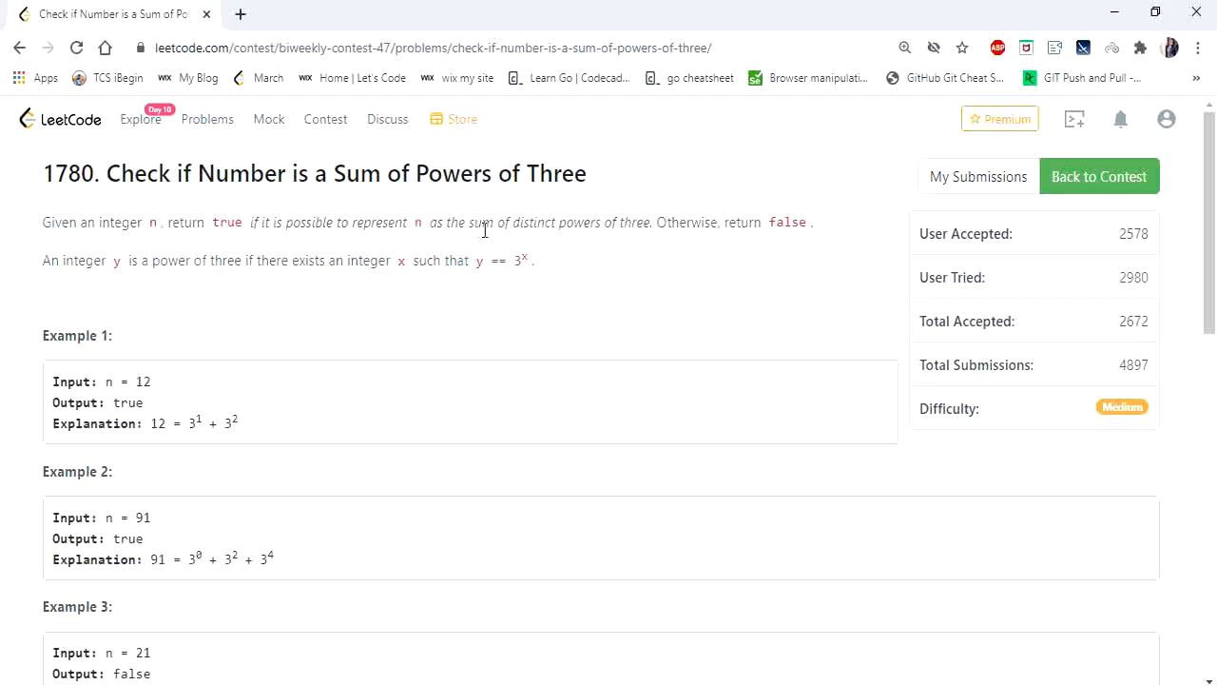
{"action": "mouse_move", "coordinate": [516, 249]}
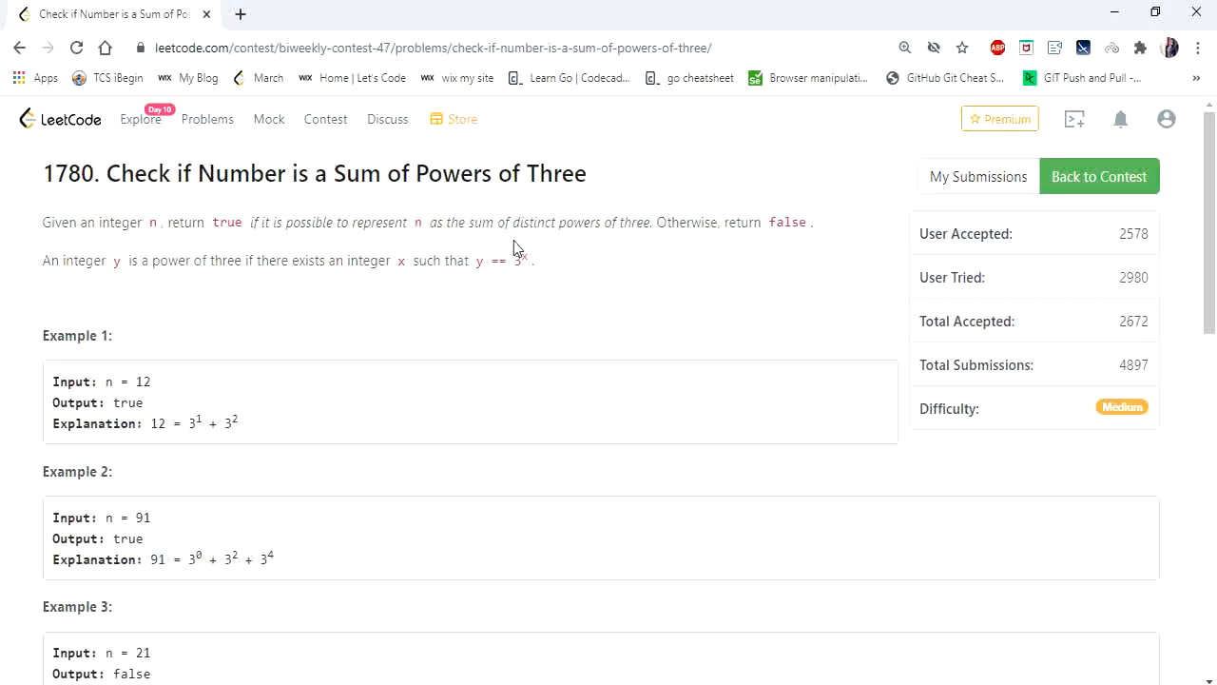
{"action": "mouse_move", "coordinate": [770, 256]}
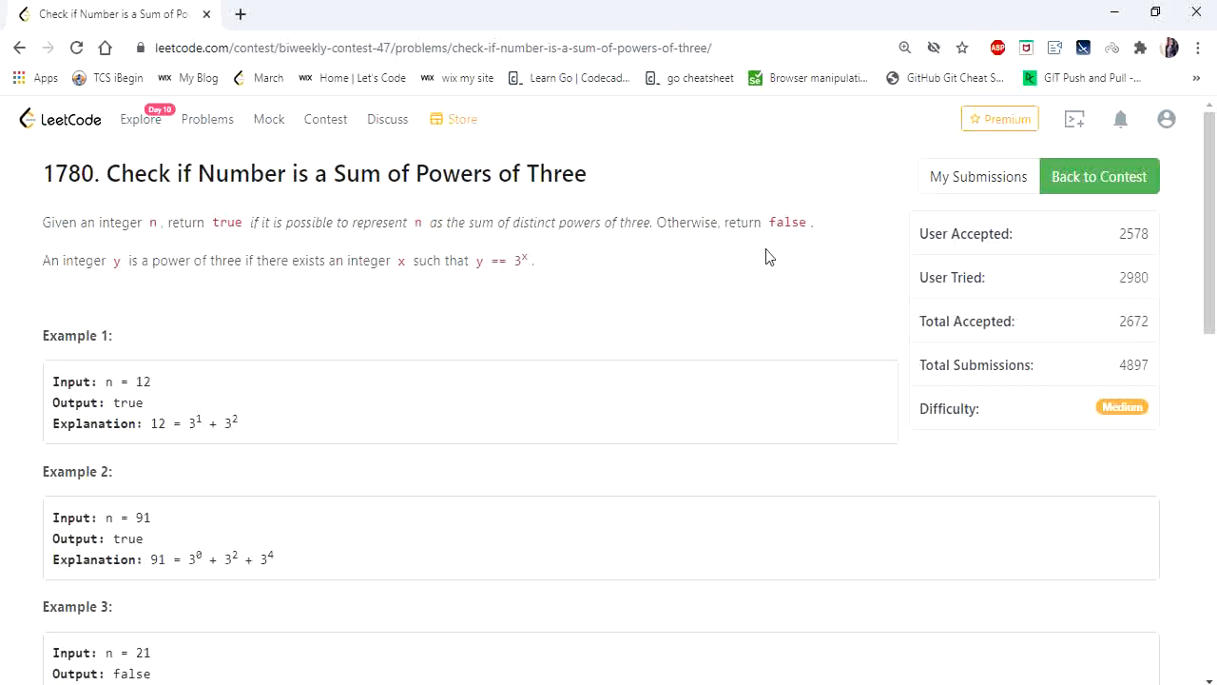
{"action": "mouse_move", "coordinate": [114, 400]}
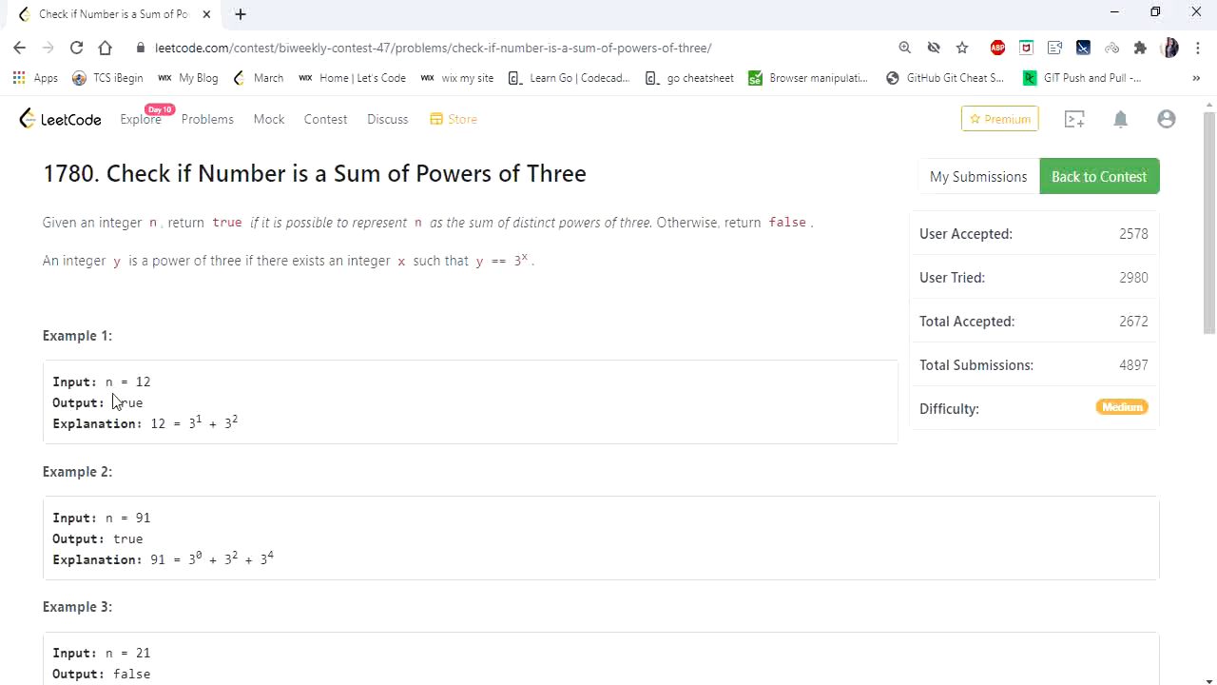
{"action": "mouse_move", "coordinate": [203, 395]}
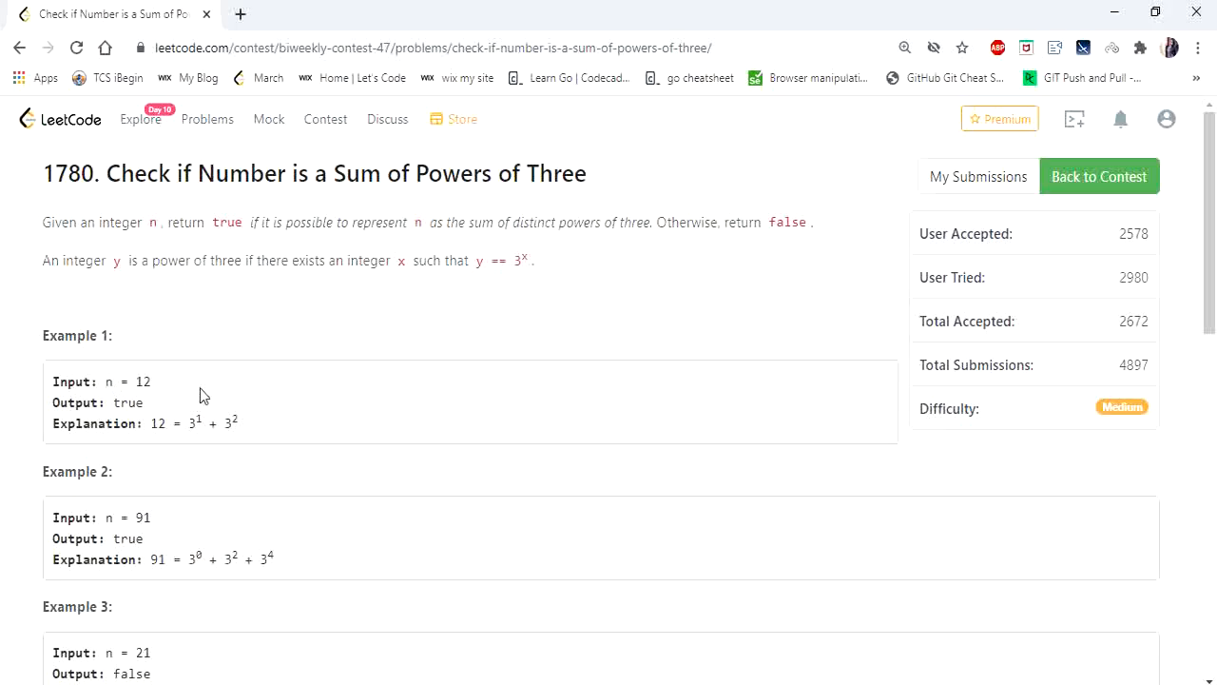
{"action": "mouse_move", "coordinate": [191, 445]}
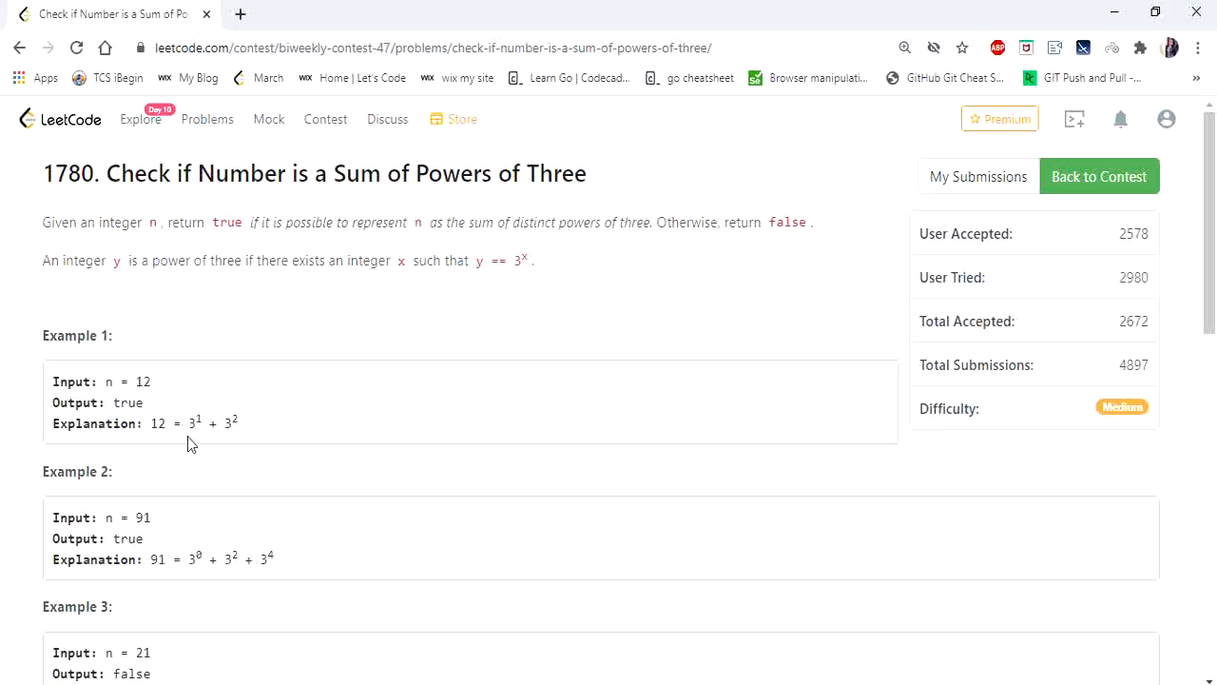
{"action": "mouse_move", "coordinate": [254, 439]}
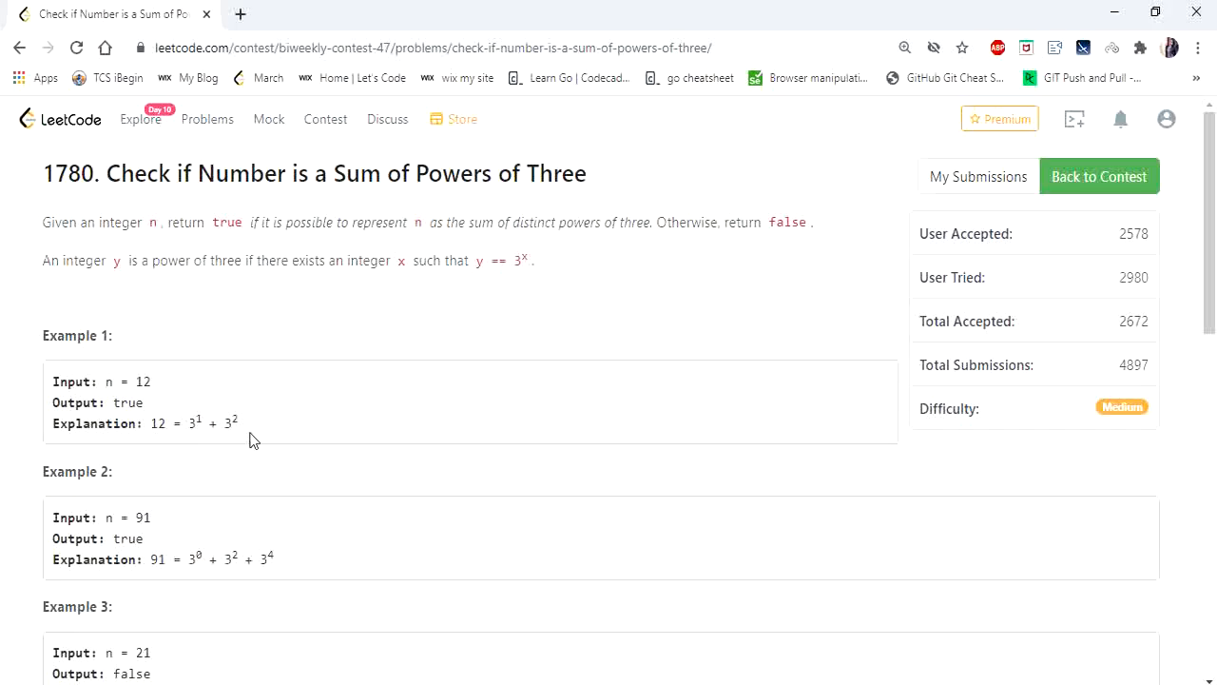
{"action": "mouse_move", "coordinate": [236, 455]}
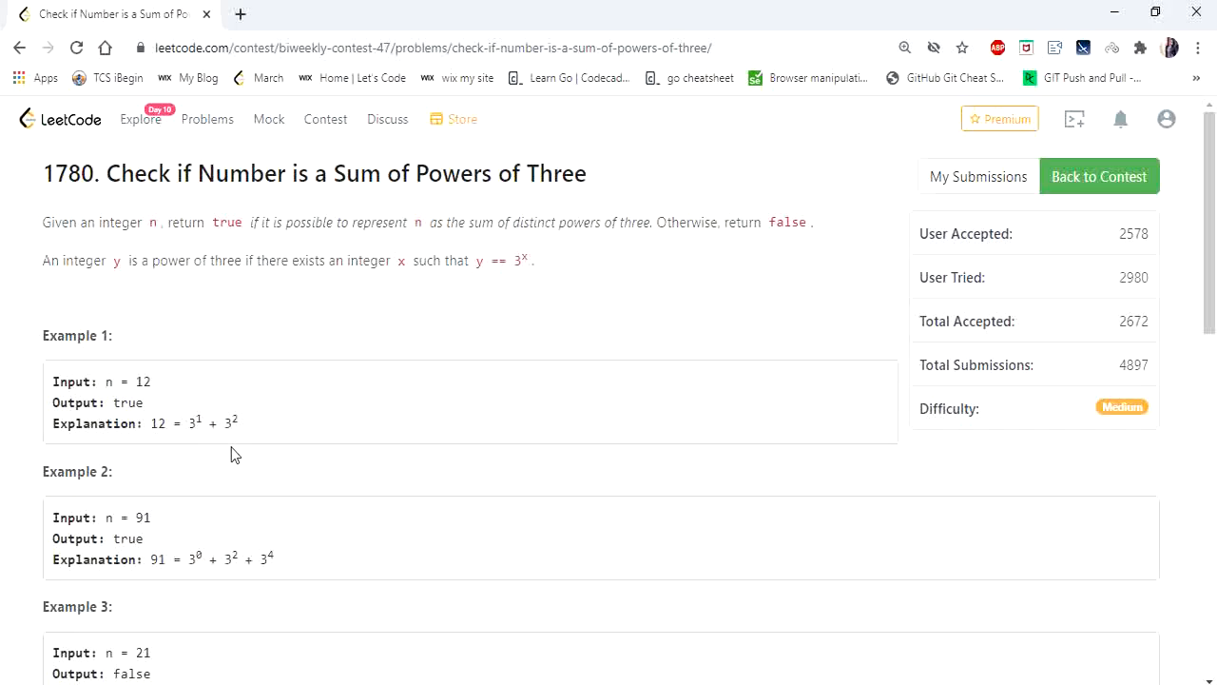
{"action": "mouse_move", "coordinate": [200, 578]}
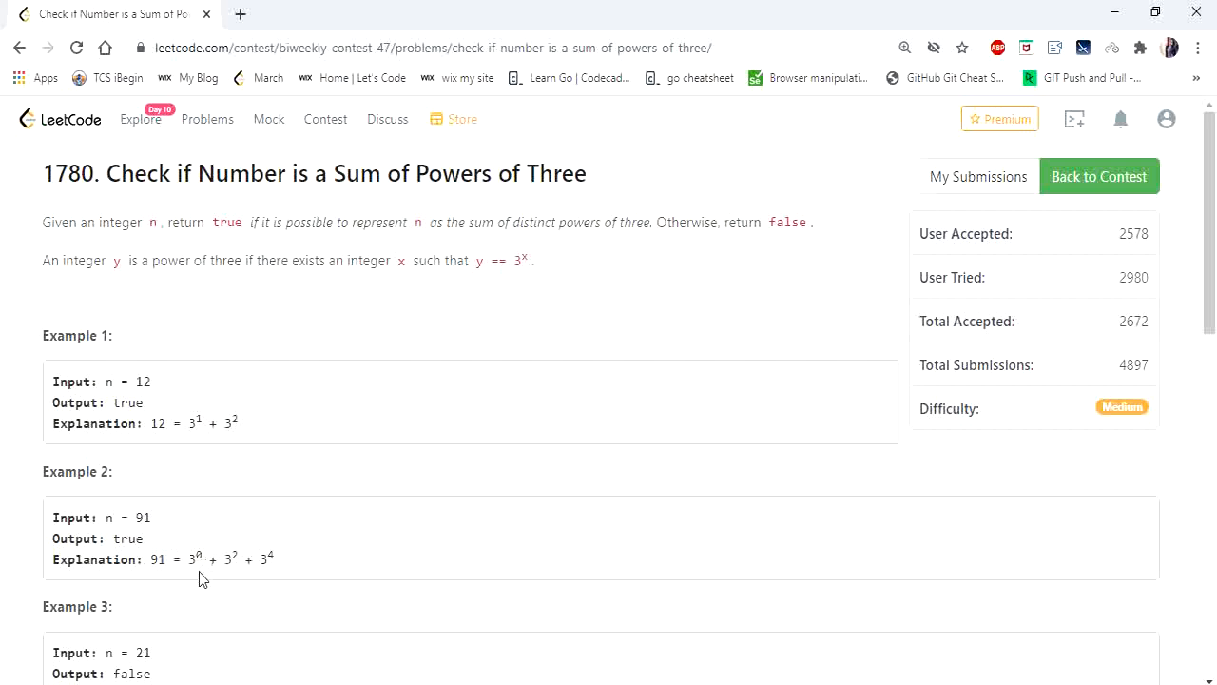
{"action": "mouse_move", "coordinate": [273, 579]}
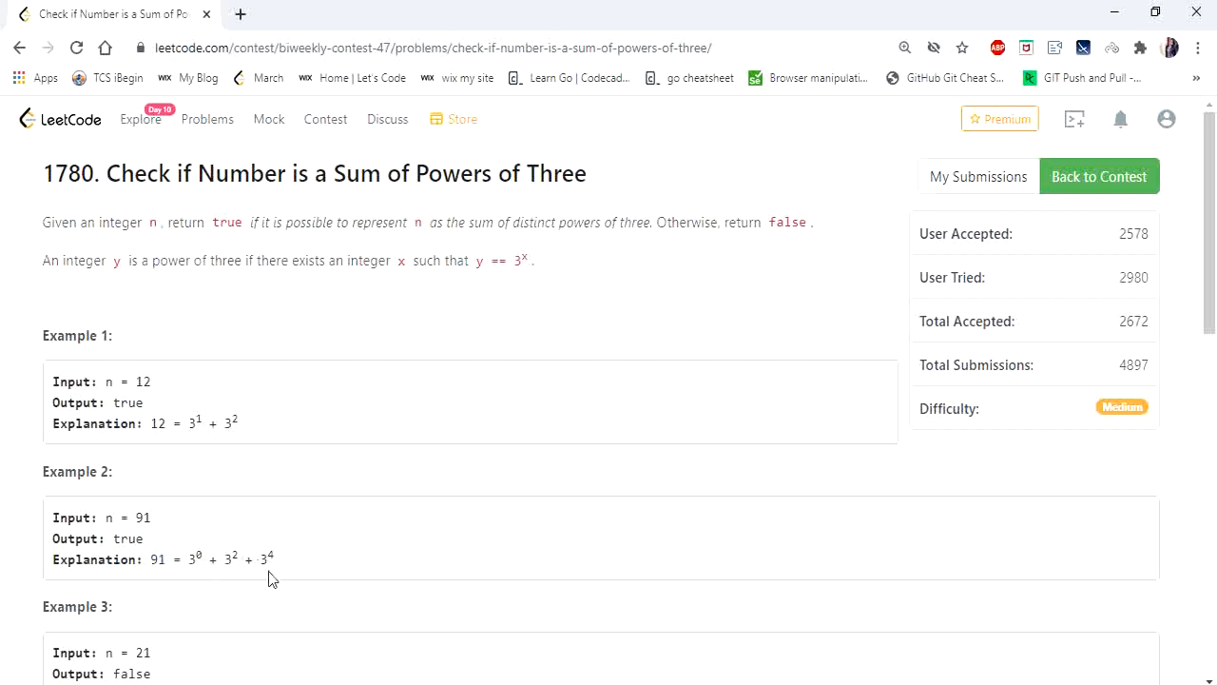
{"action": "mouse_move", "coordinate": [259, 554]}
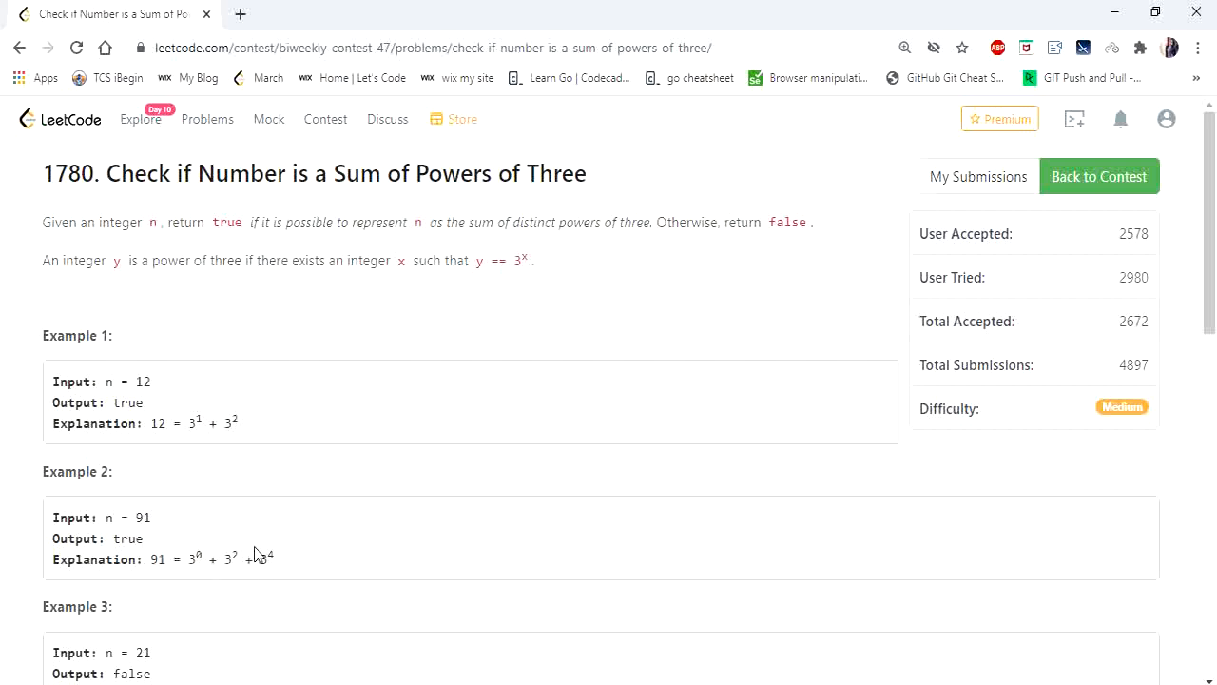
Scroll down to the checkPowersOfThree method holding the while(n>0) loop header
{"action": "scroll", "scroll_direction": "down", "scroll_amount": 3}
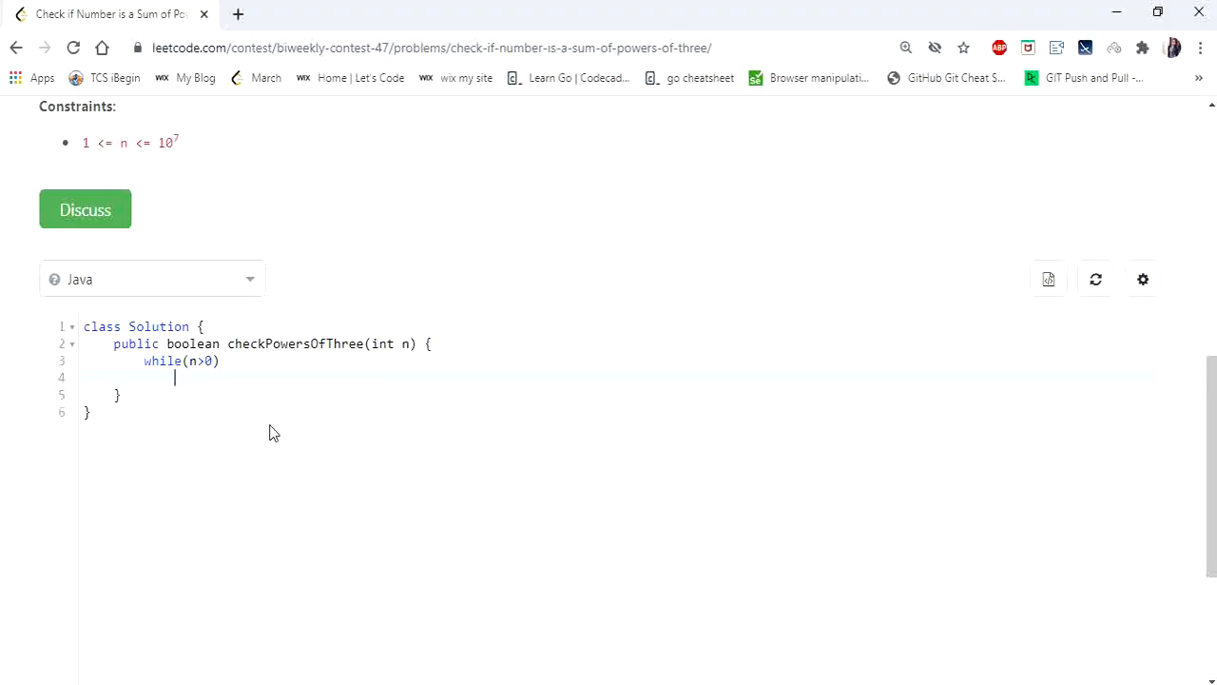
Fill the loop with if(n%3==2) return false; else n=n/3;, then return true after it
{"action": "type", "text": "{"}
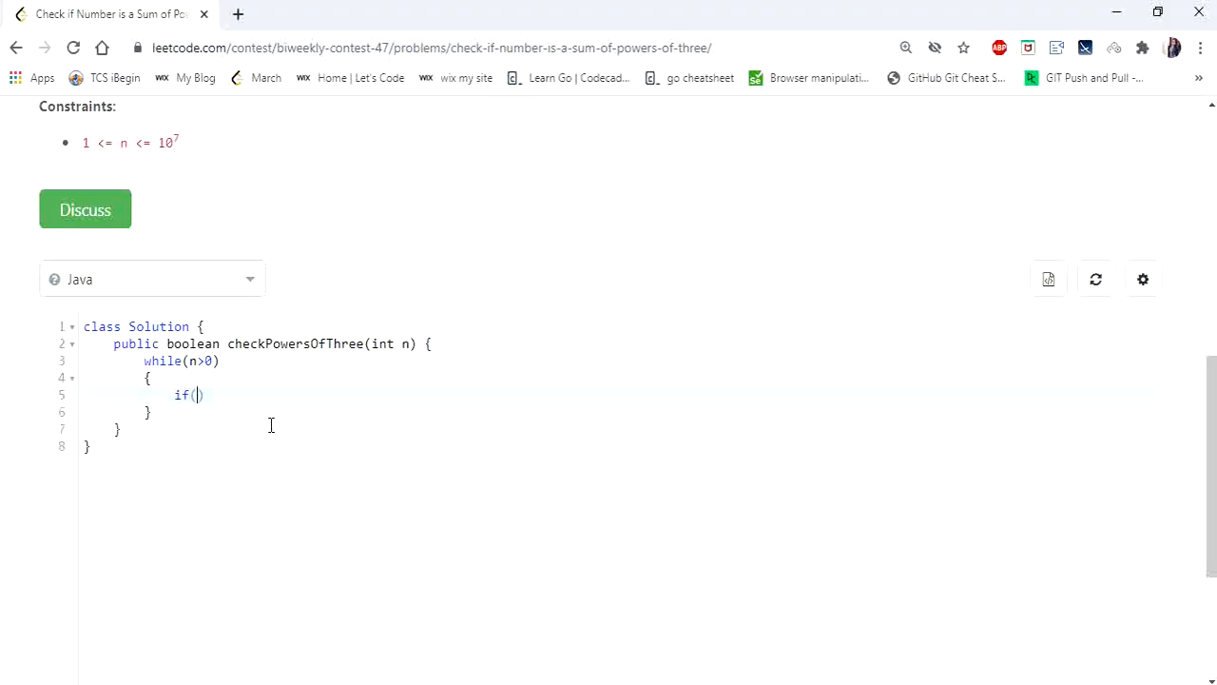
{"action": "type", "text": "n"}
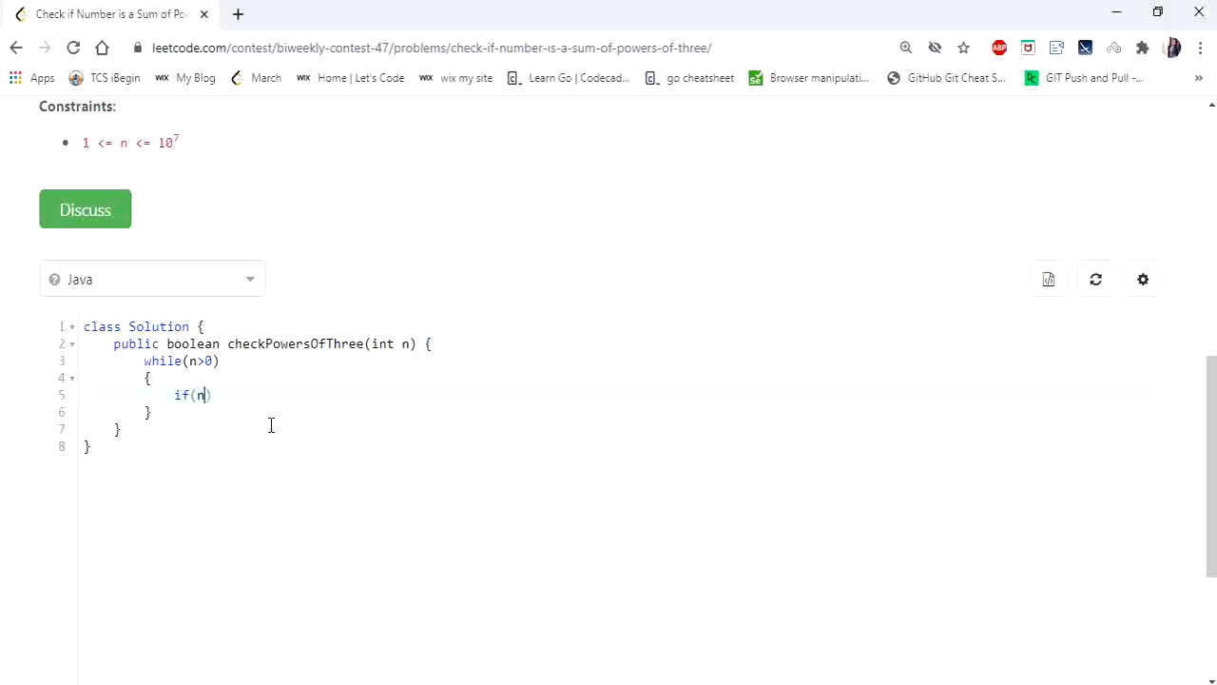
{"action": "type", "text": "%3"}
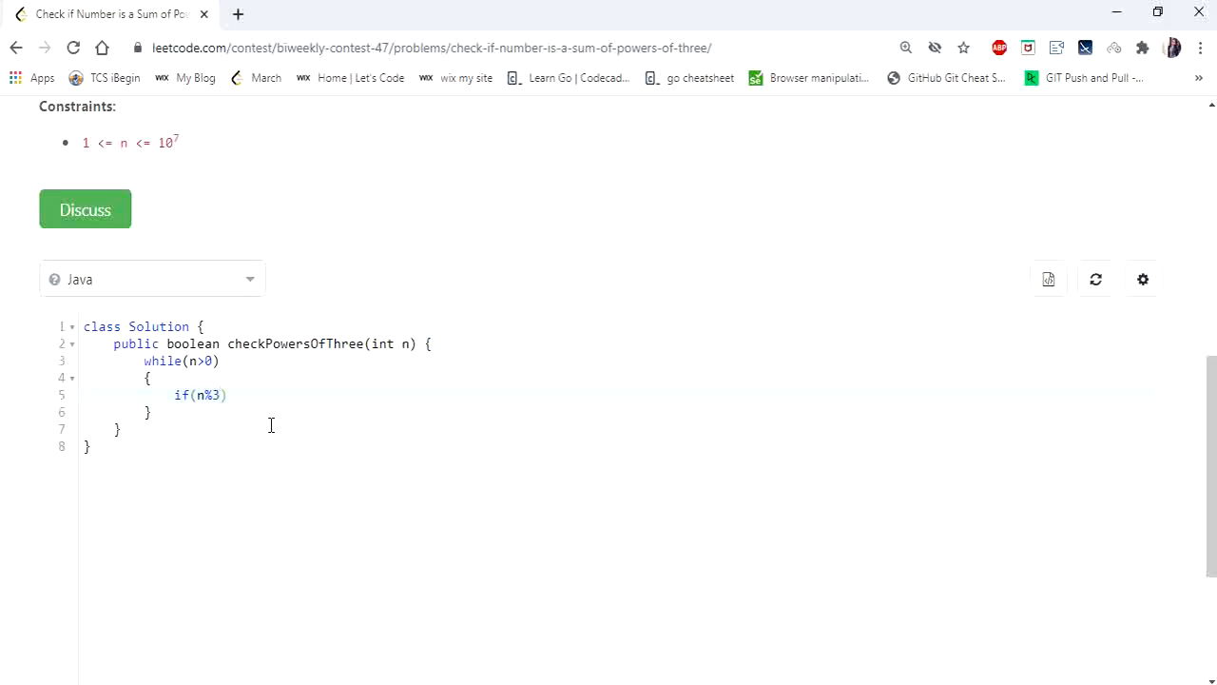
{"action": "type", "text": "="}
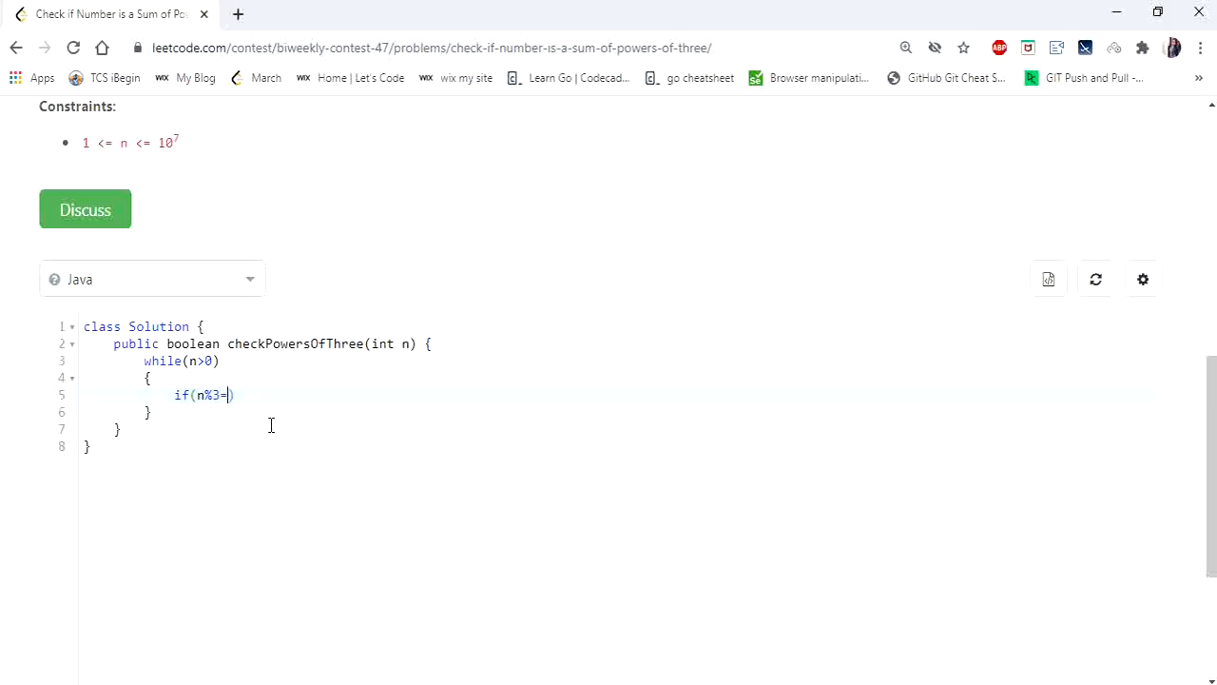
{"action": "type", "text": "=2"}
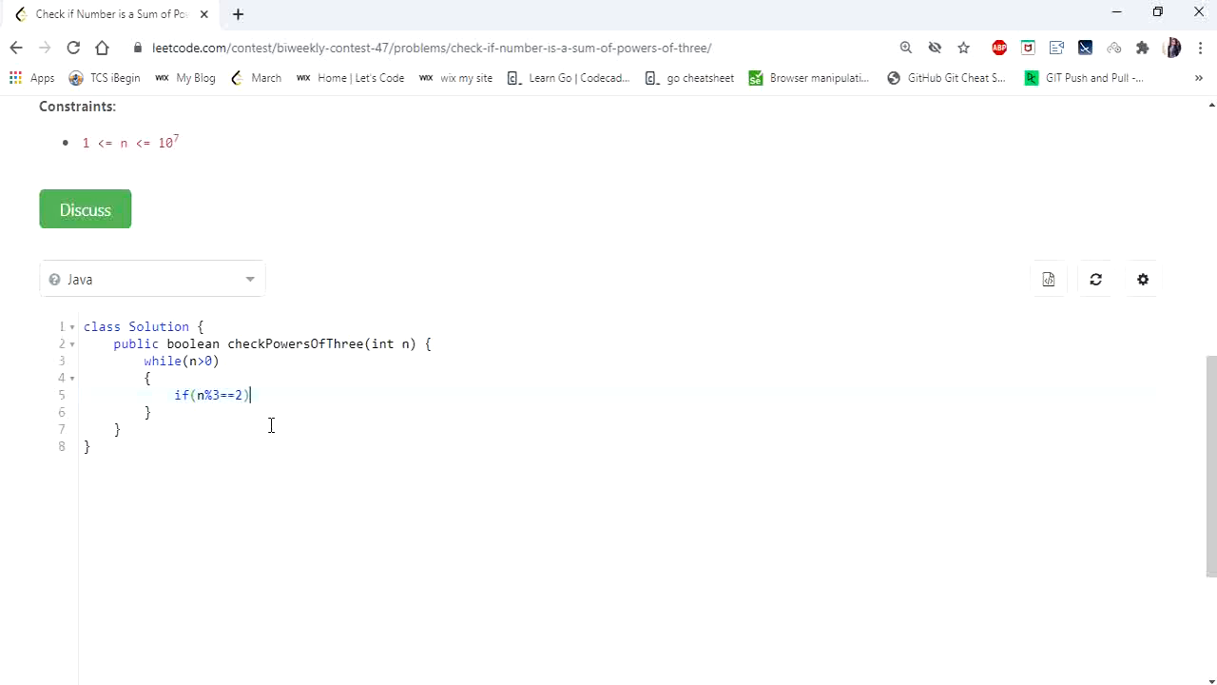
{"action": "type", "text": "return false;"}
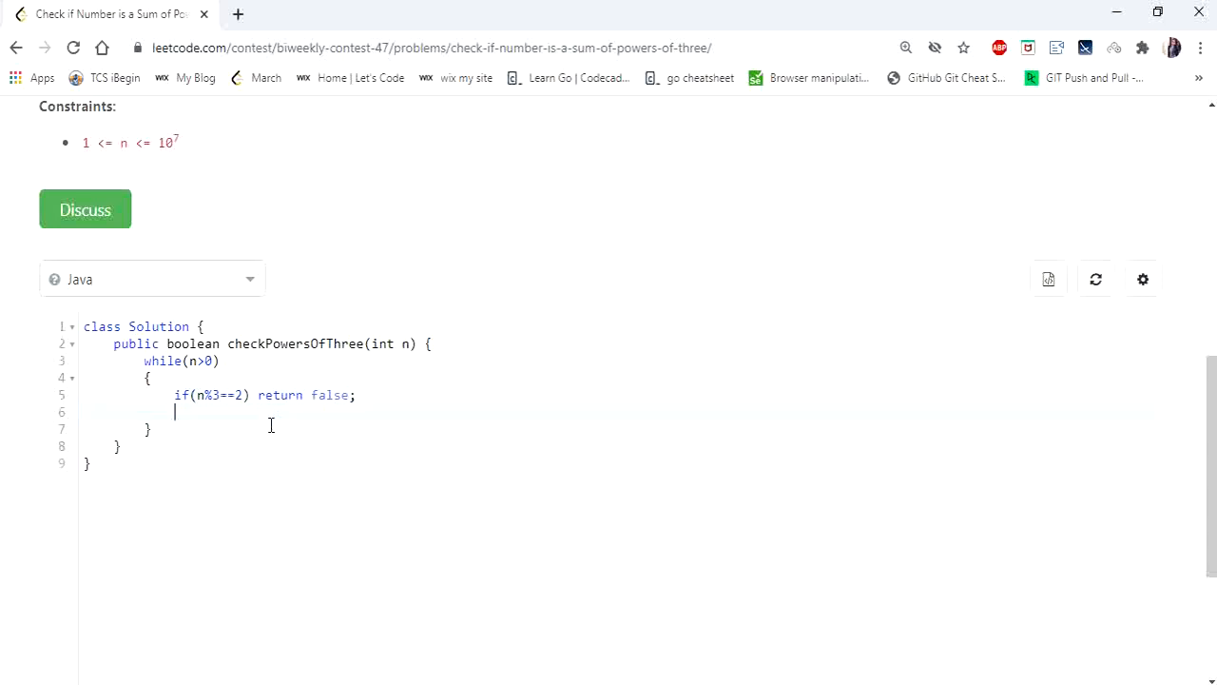
{"action": "type", "text": "else"}
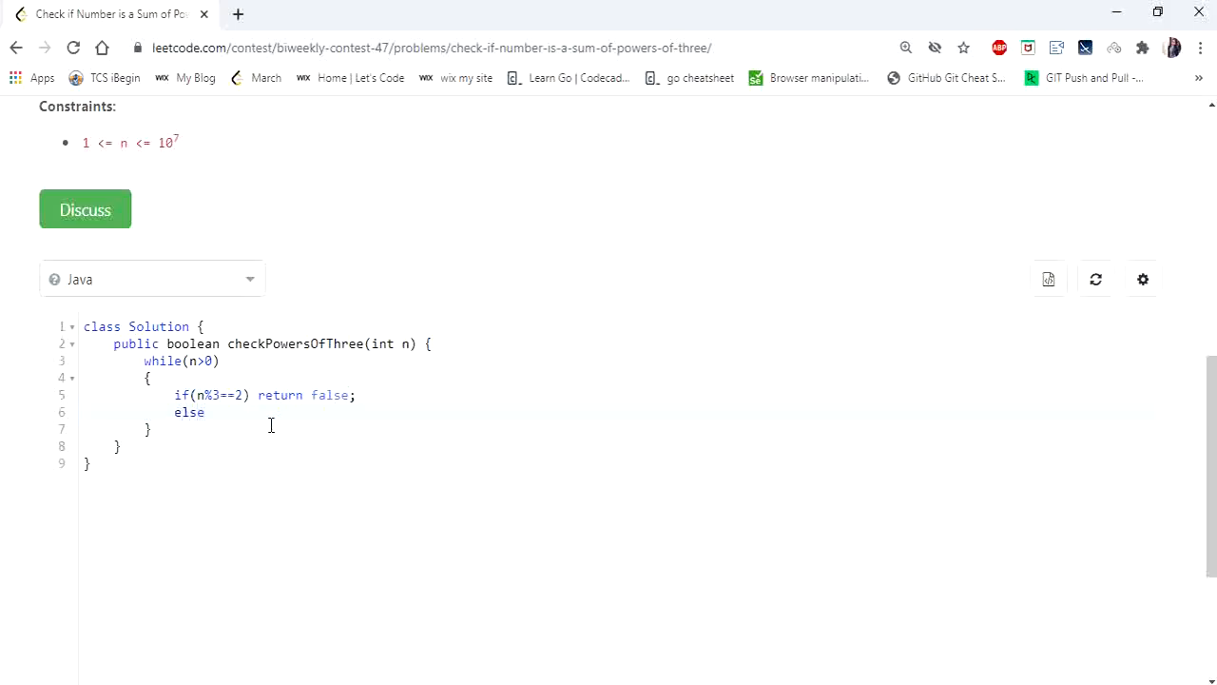
{"action": "type", "text": "n"}
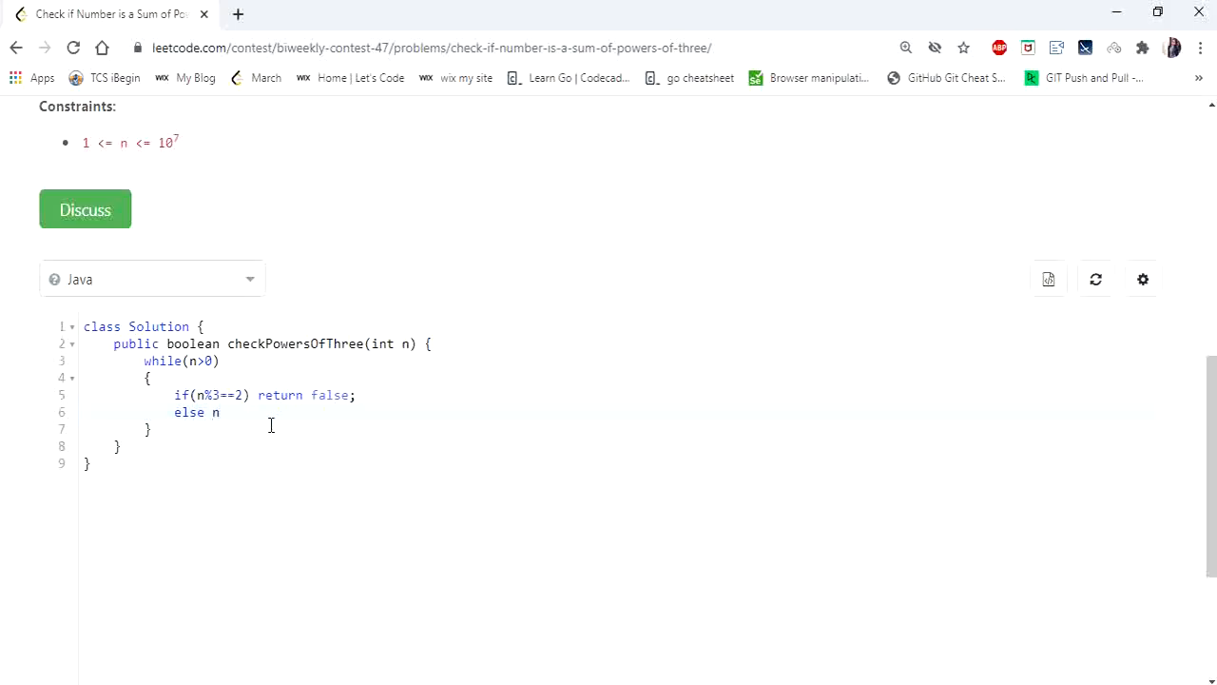
{"action": "type", "text": "=n"}
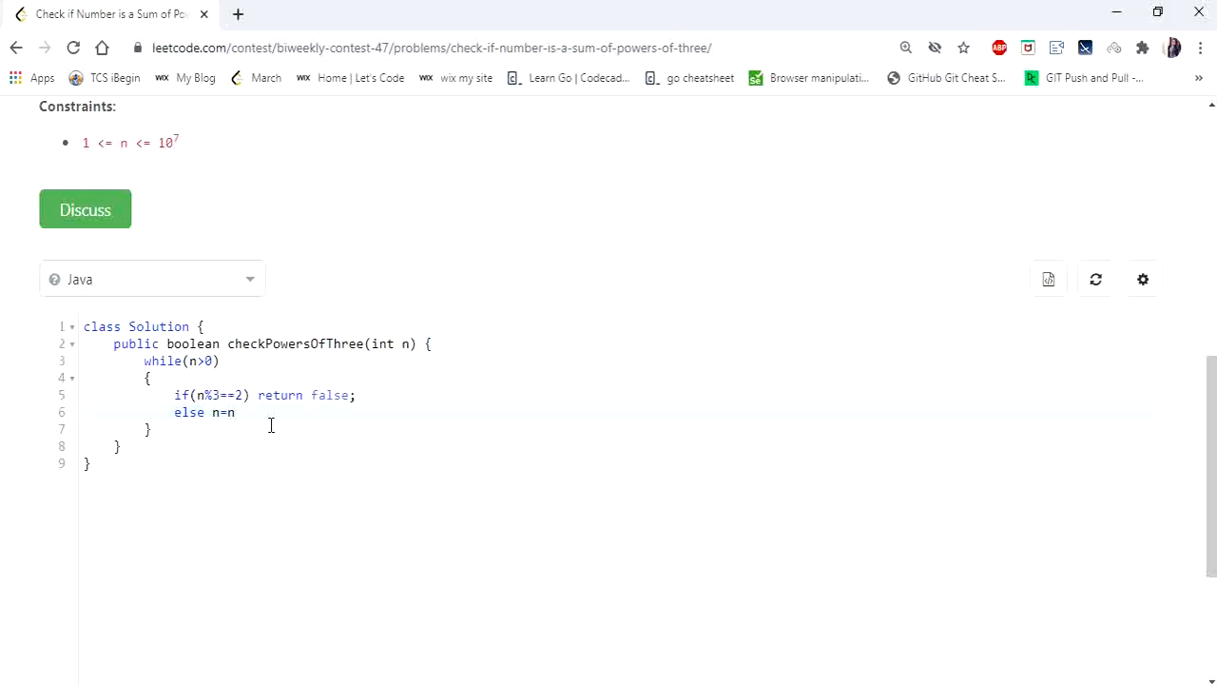
{"action": "type", "text": "/3;"}
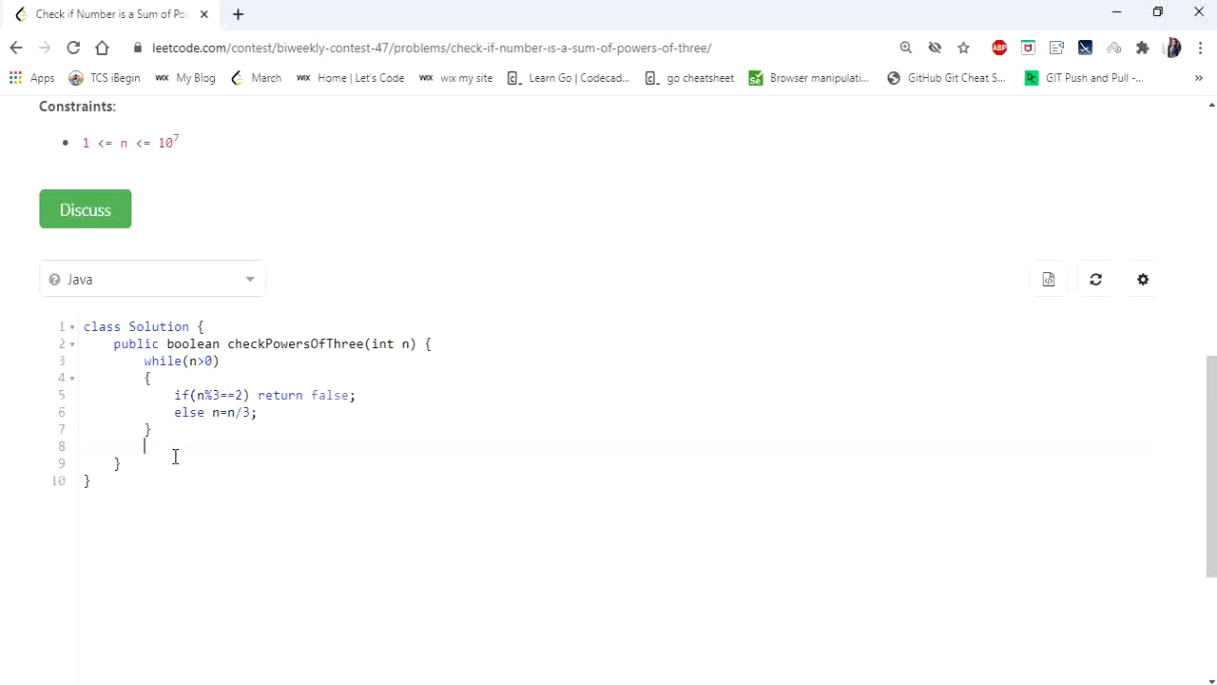
{"action": "type", "text": "ret"}
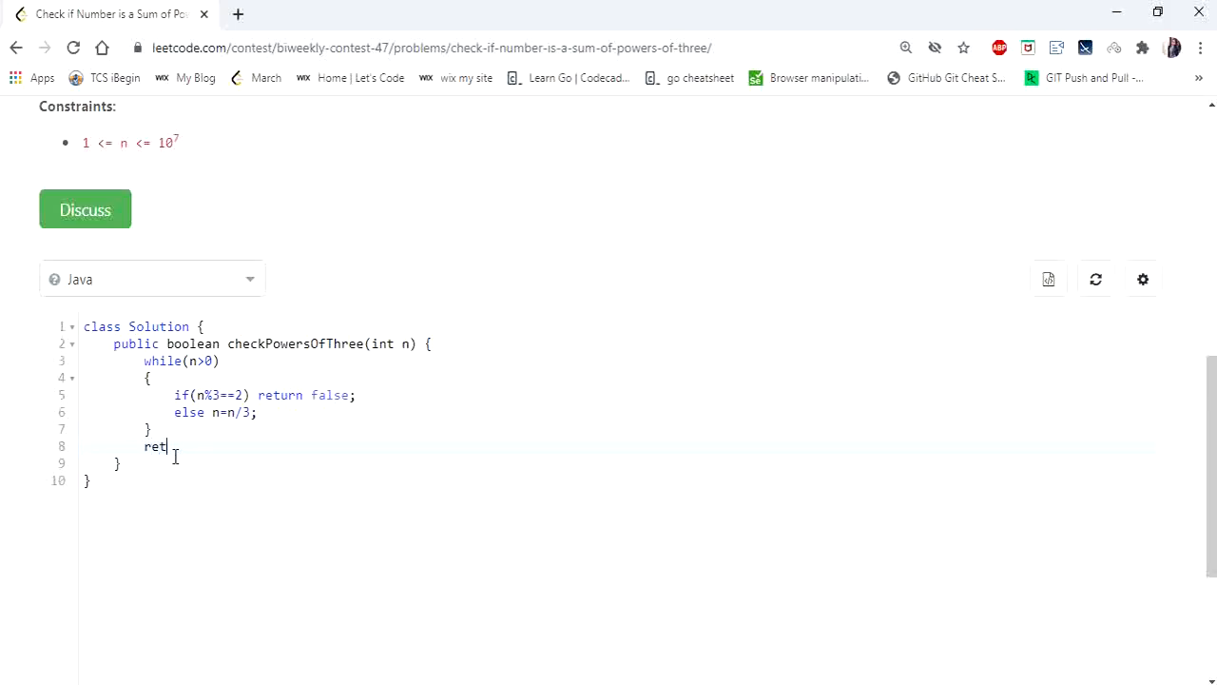
{"action": "type", "text": "urn true;"}
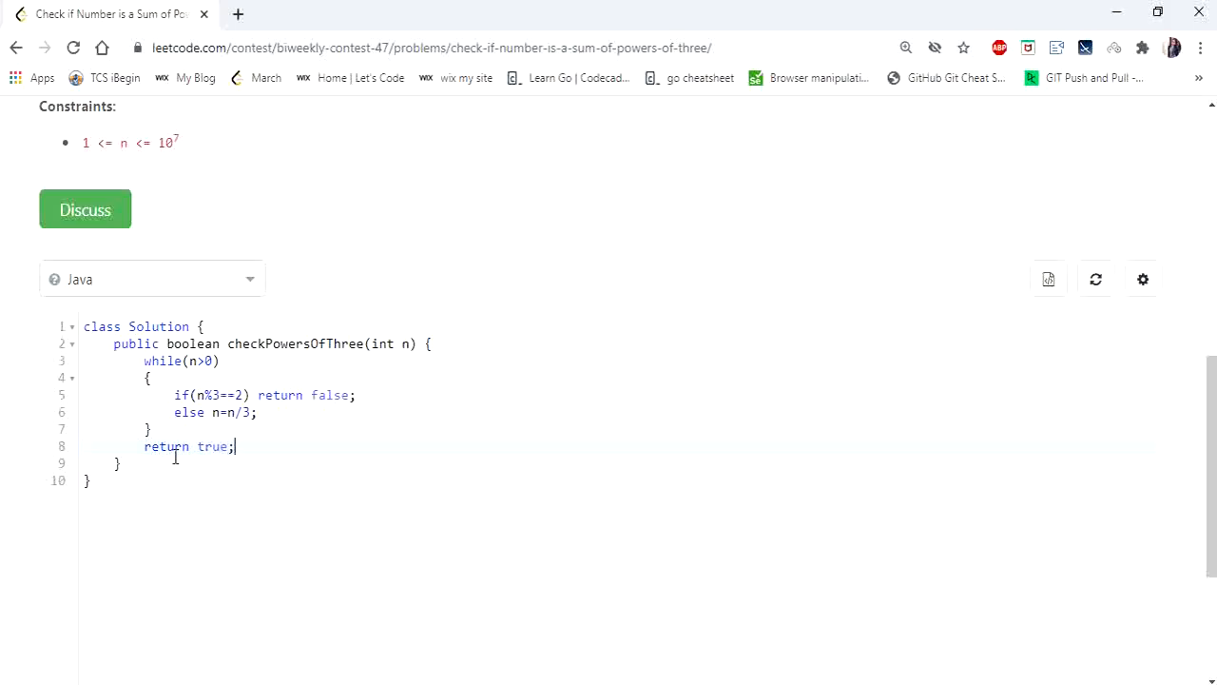
Submit the solution and open the details of the Accepted submission
{"action": "scroll", "scroll_direction": "down", "scroll_amount": 3}
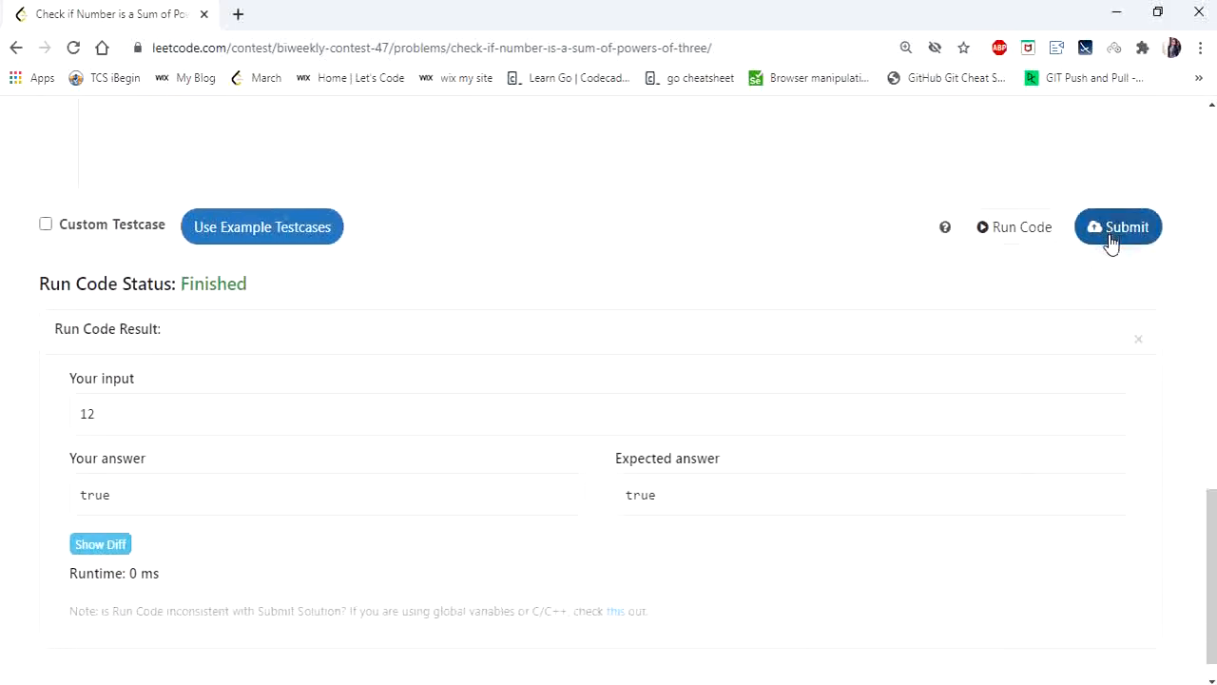
{"action": "left_click", "coordinate": [1118, 226]}
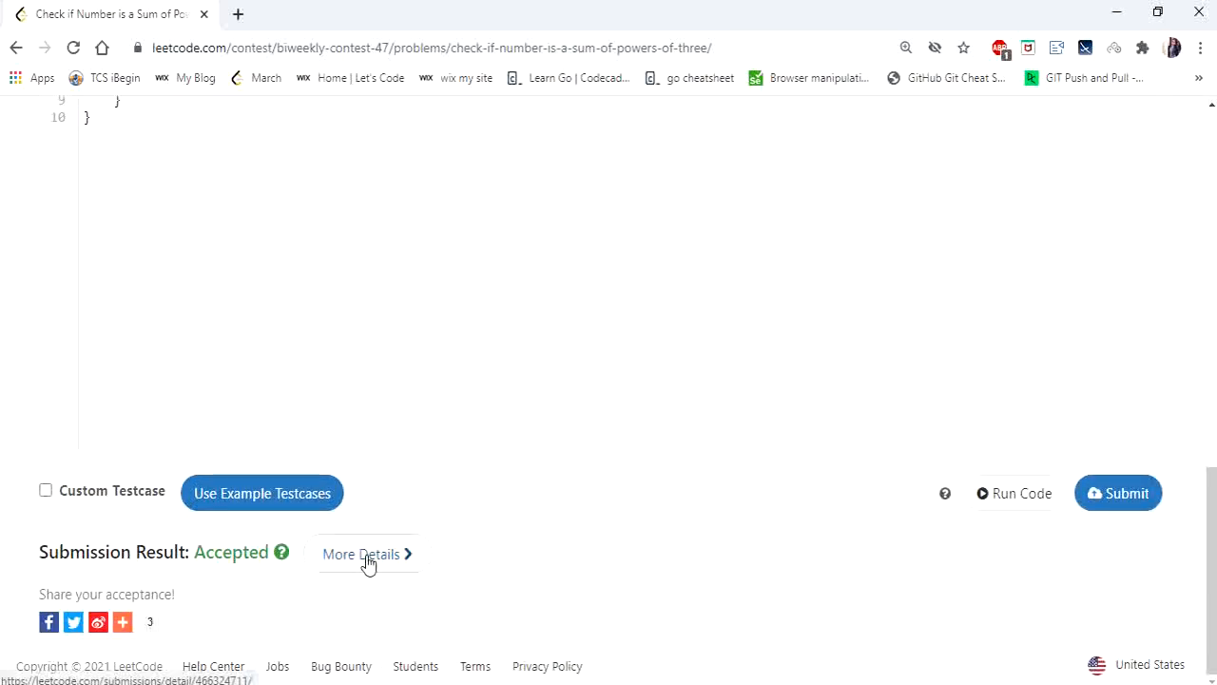
{"action": "left_click", "coordinate": [361, 554]}
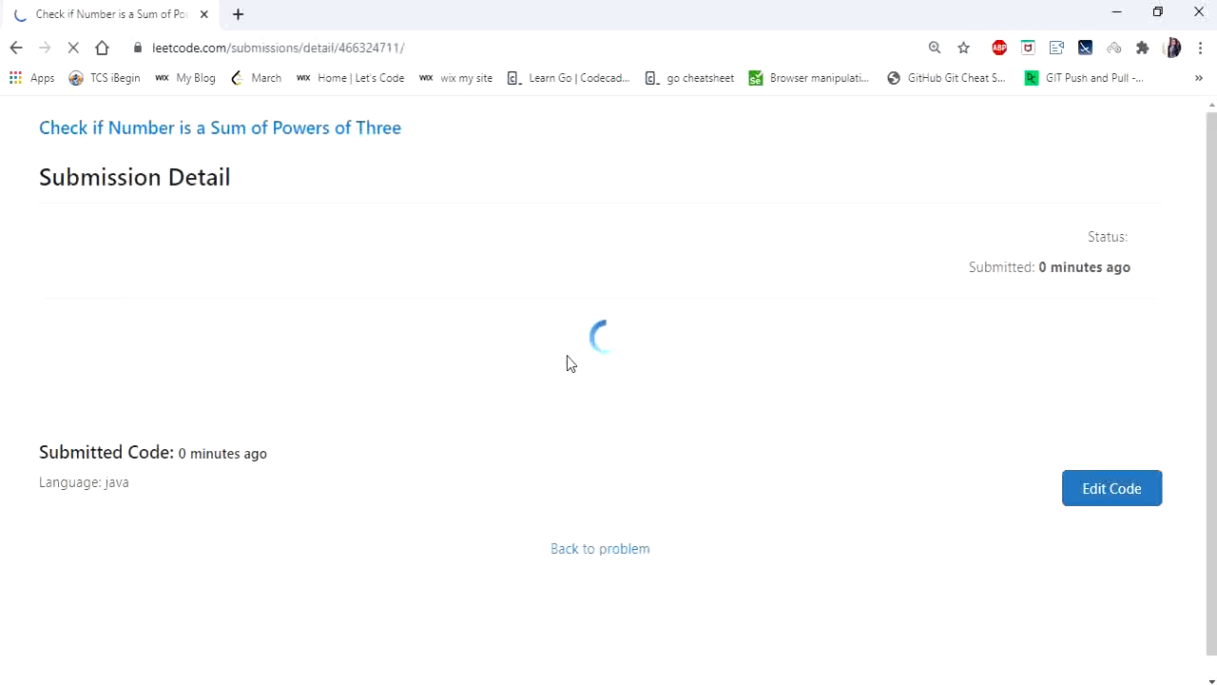